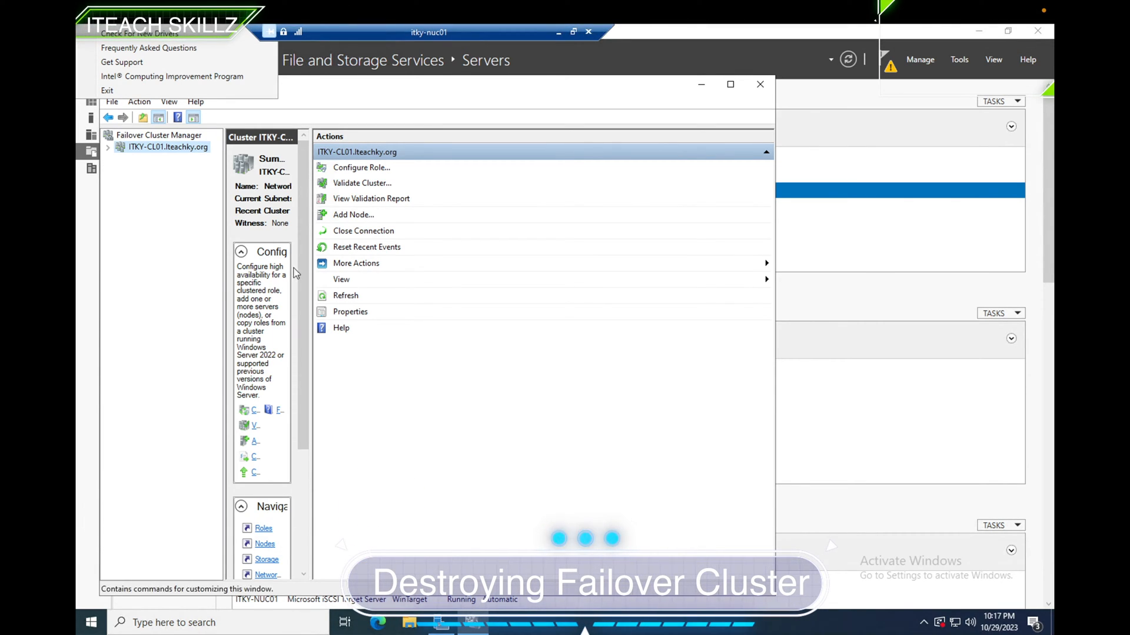
{"action": "mouse_move", "coordinate": [760, 85]}
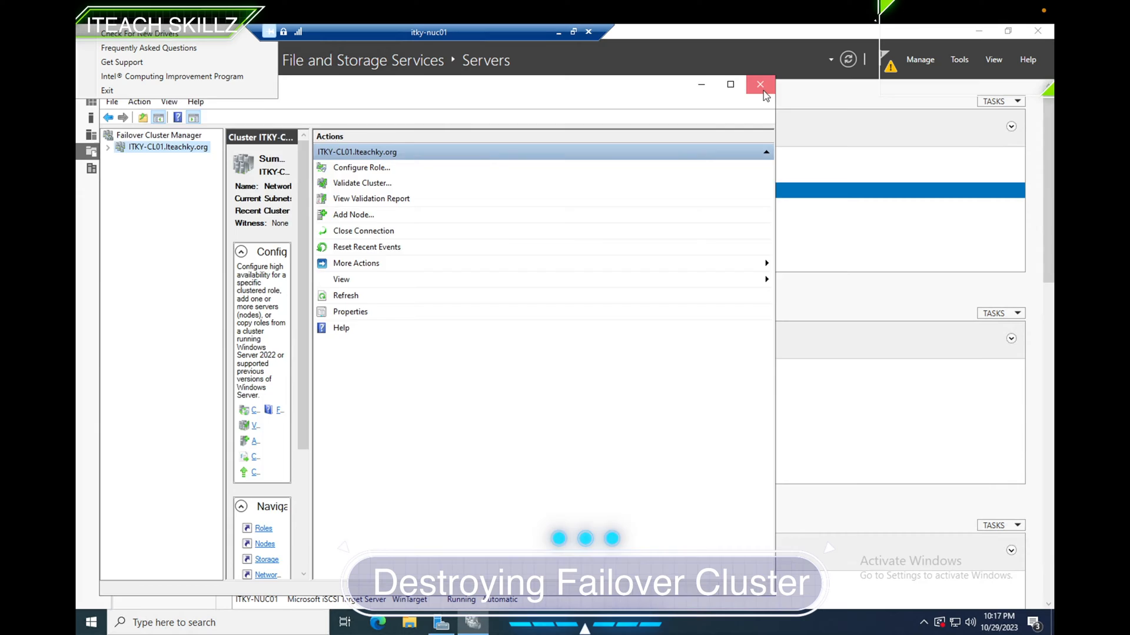
Close Failover Cluster Manager, returning to Server Manager's three-server list
{"action": "left_click", "coordinate": [760, 85]}
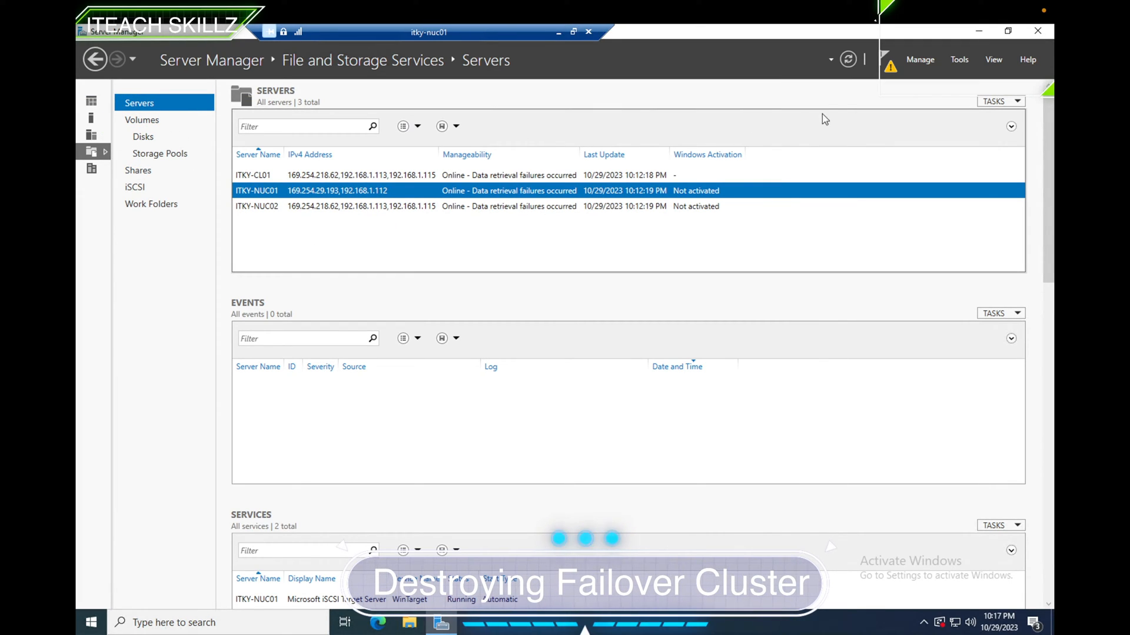
{"action": "mouse_move", "coordinate": [343, 370]}
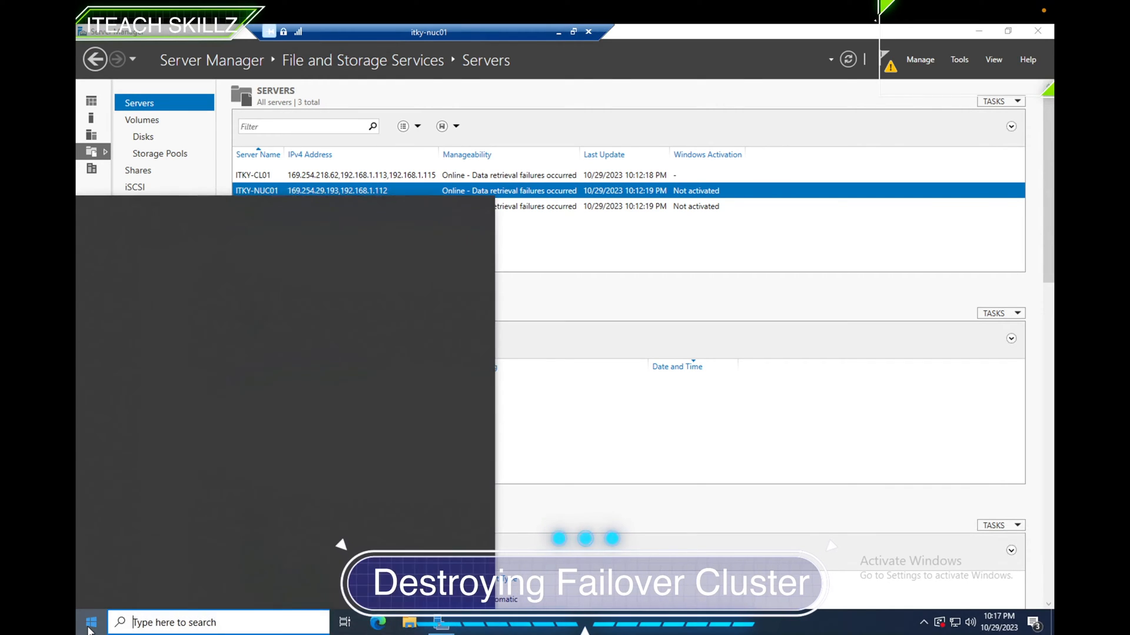
Reopen Failover Cluster Manager via a taskbar search for 'fa' and dismiss the Windows Admin Center notice
{"action": "left_click", "coordinate": [90, 622]}
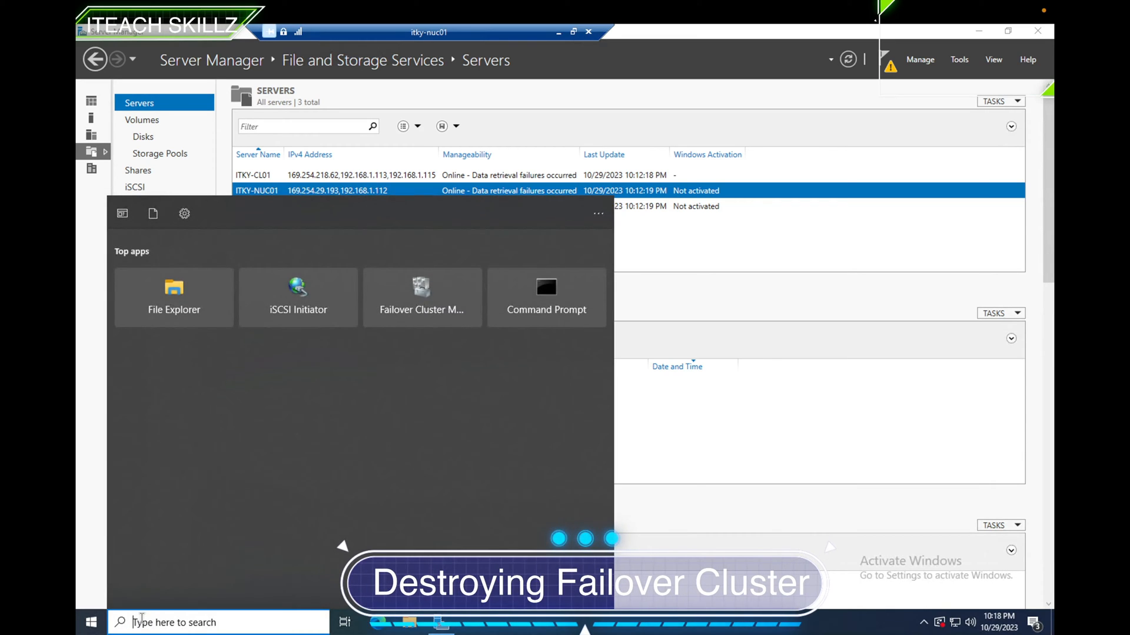
{"action": "type", "text": "fa"}
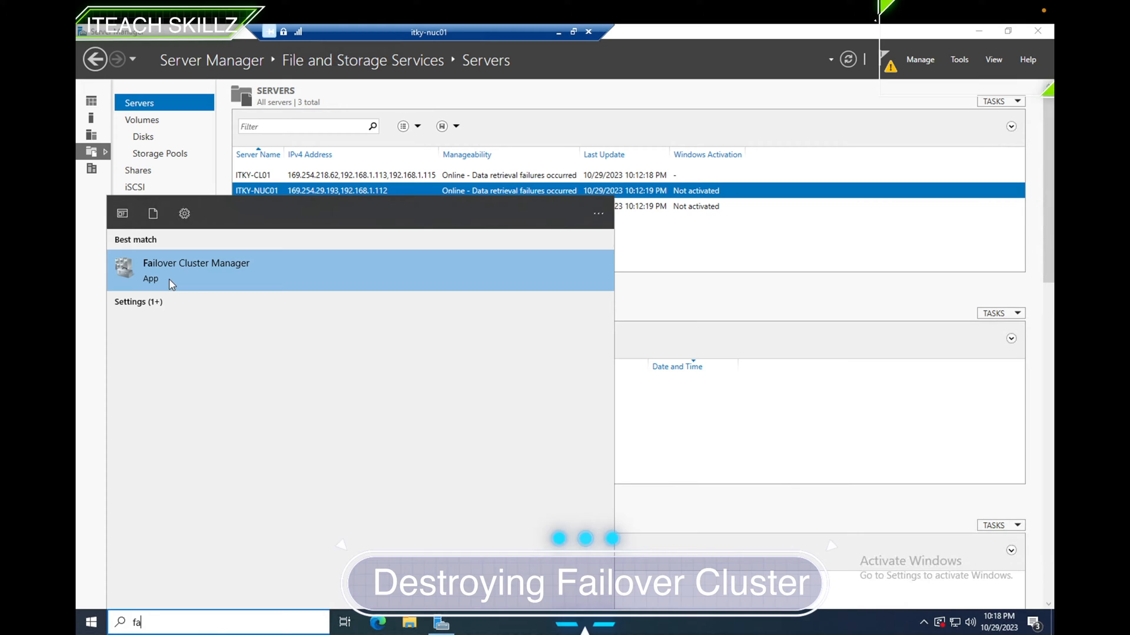
{"action": "left_click", "coordinate": [195, 266]}
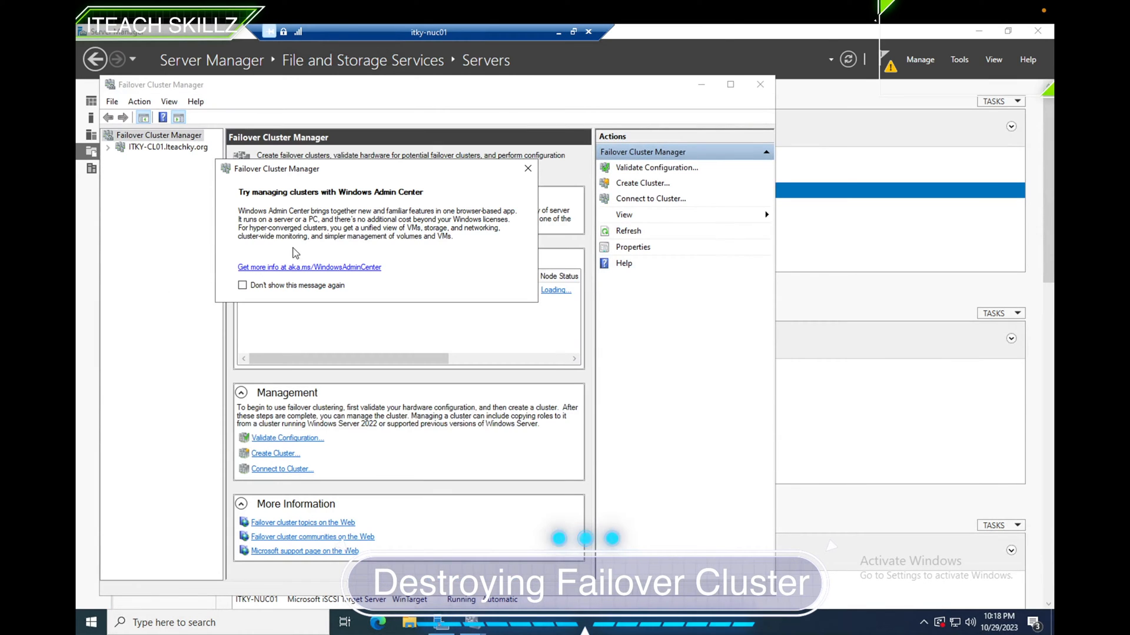
{"action": "left_click", "coordinate": [529, 168]}
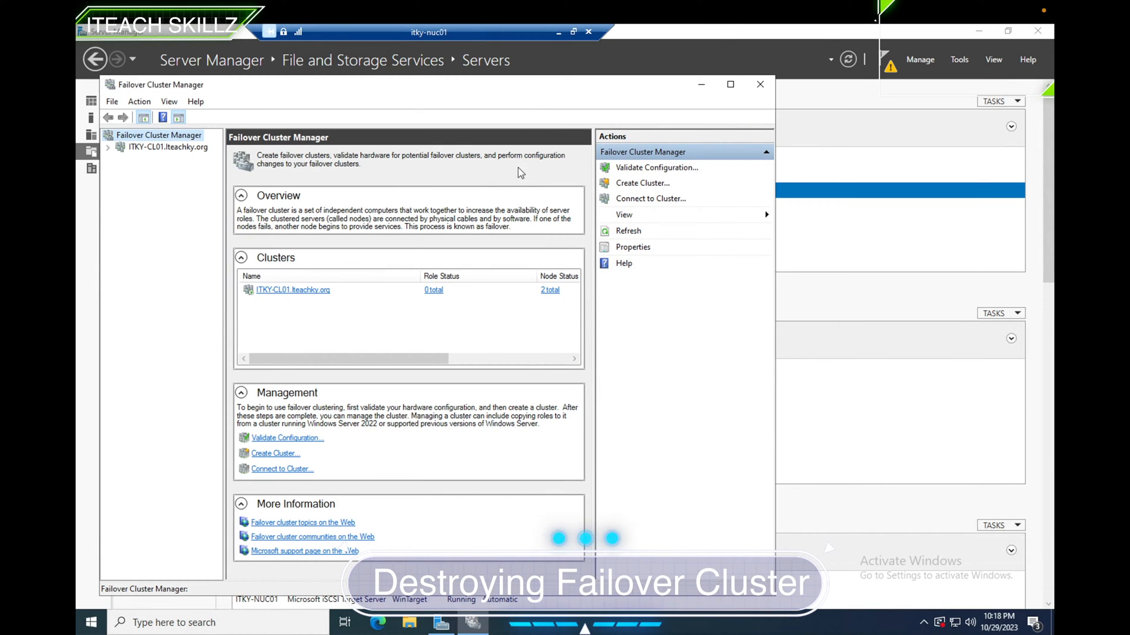
{"action": "mouse_move", "coordinate": [167, 183]}
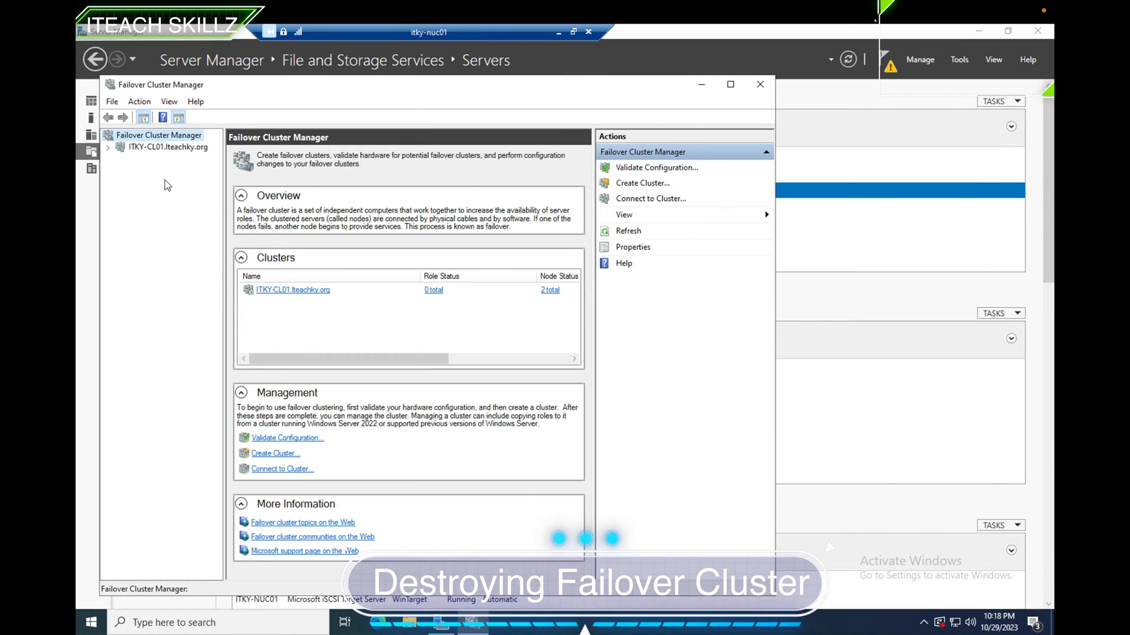
Expand ITKY-CL01 to check nodes ITKY-NUC01 and ITKY-NUC02 are Up, review Storage, and show the cluster summary
{"action": "left_click", "coordinate": [108, 146]}
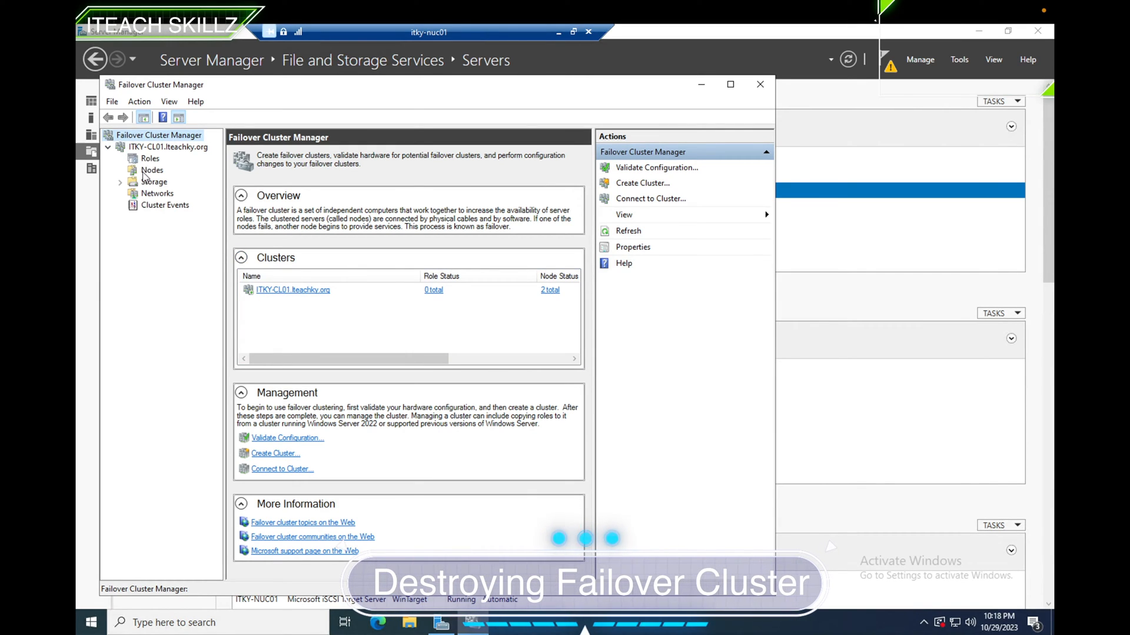
{"action": "left_click", "coordinate": [151, 169]}
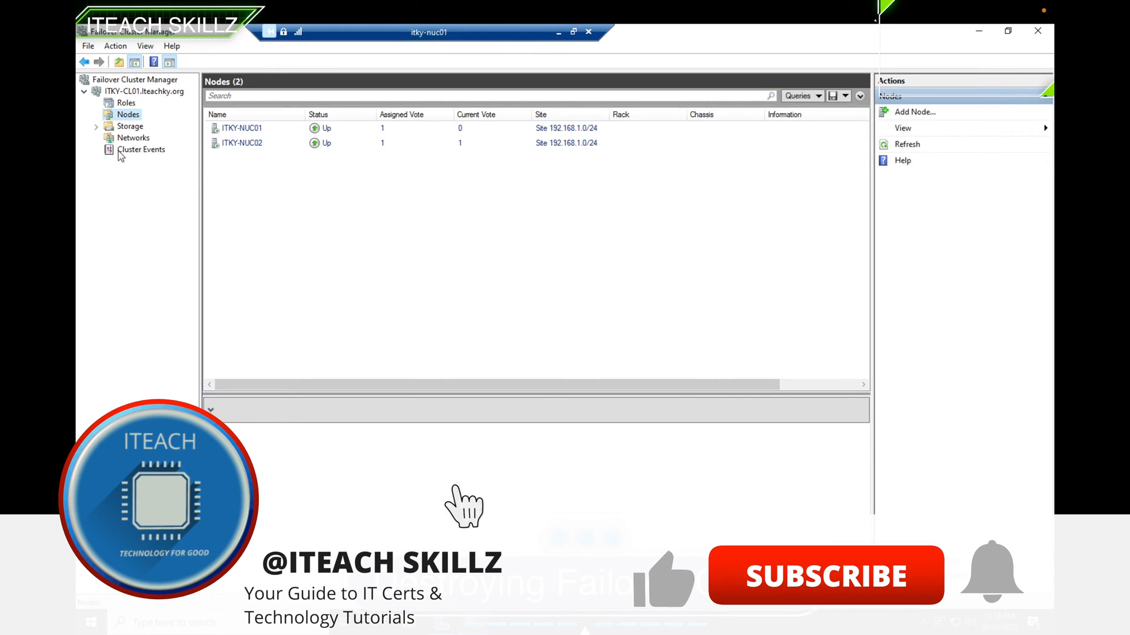
{"action": "left_click", "coordinate": [825, 577]}
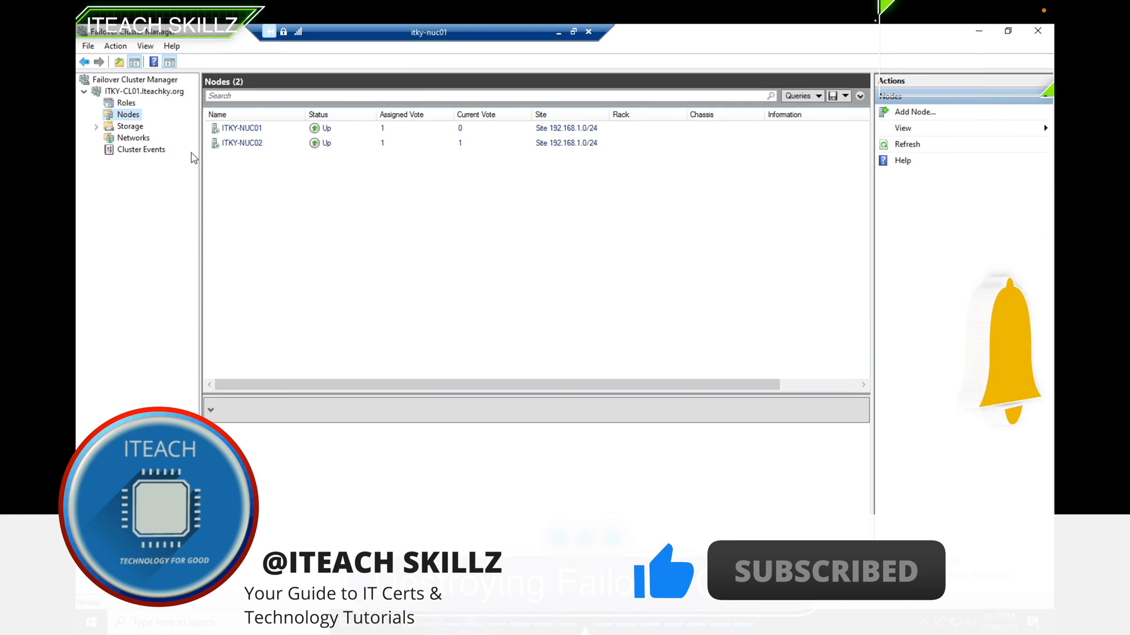
{"action": "left_click", "coordinate": [125, 102]}
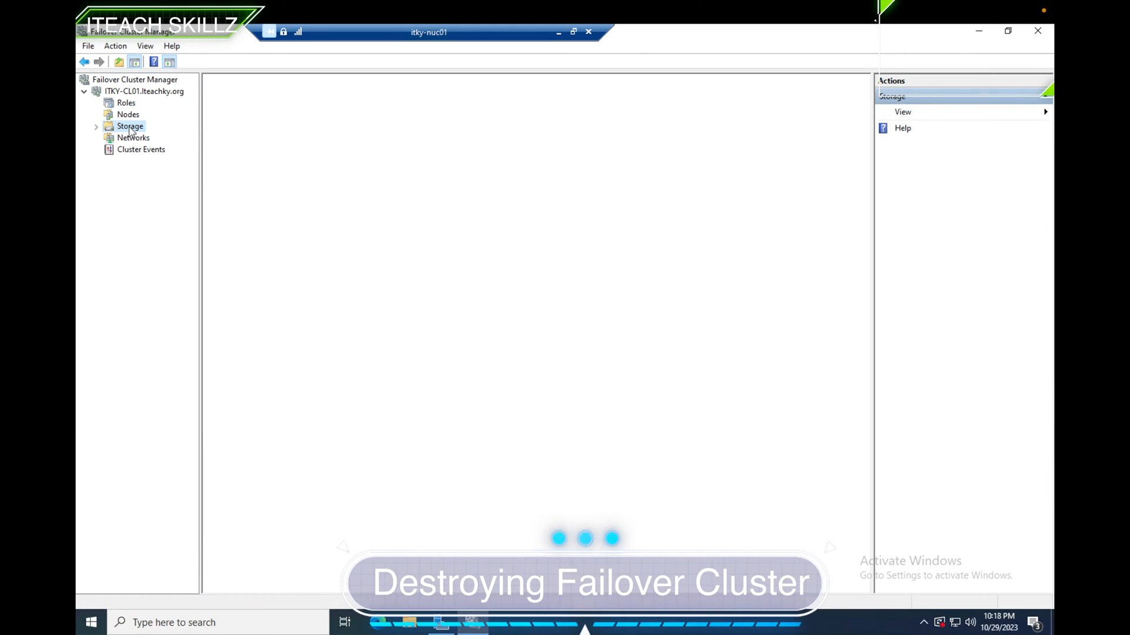
{"action": "left_click", "coordinate": [133, 136]}
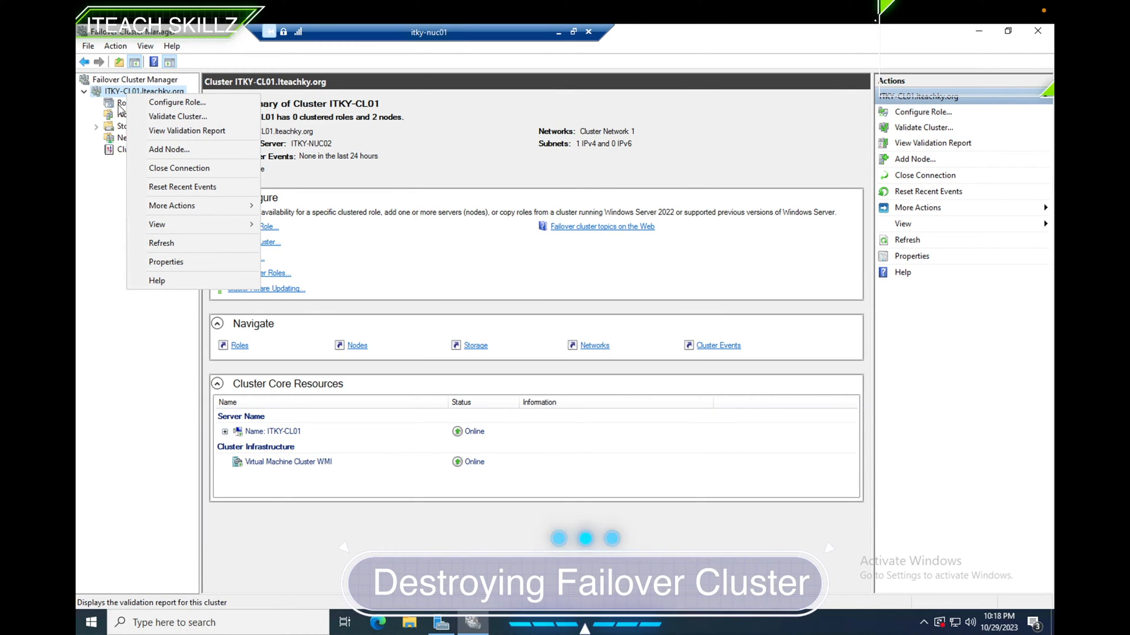
{"action": "mouse_move", "coordinate": [172, 205]}
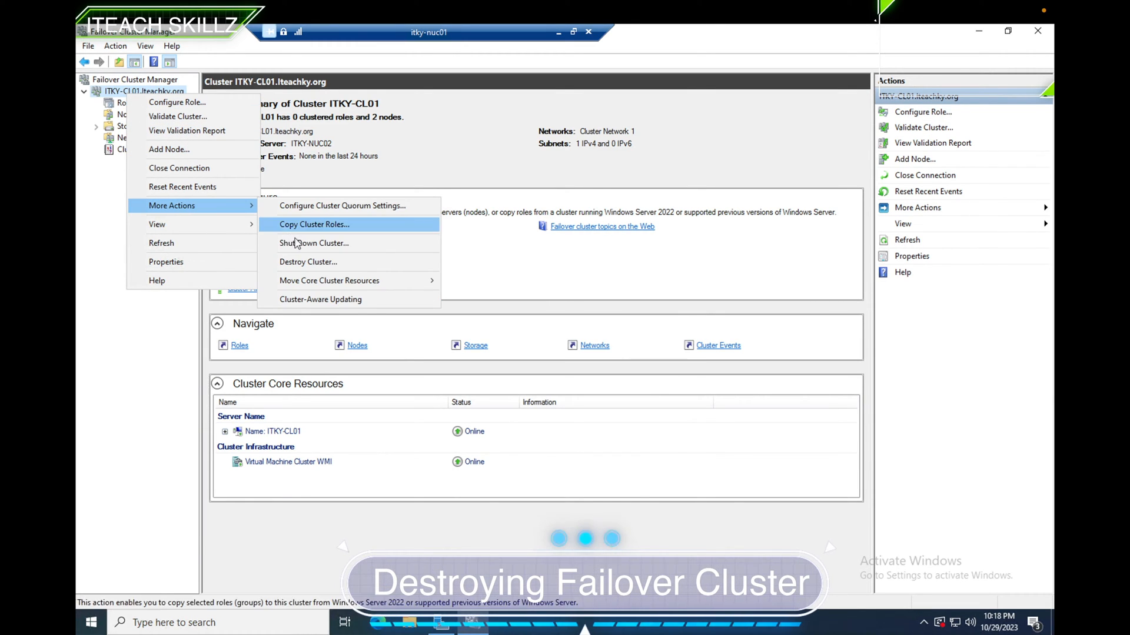
{"action": "mouse_move", "coordinate": [317, 262]}
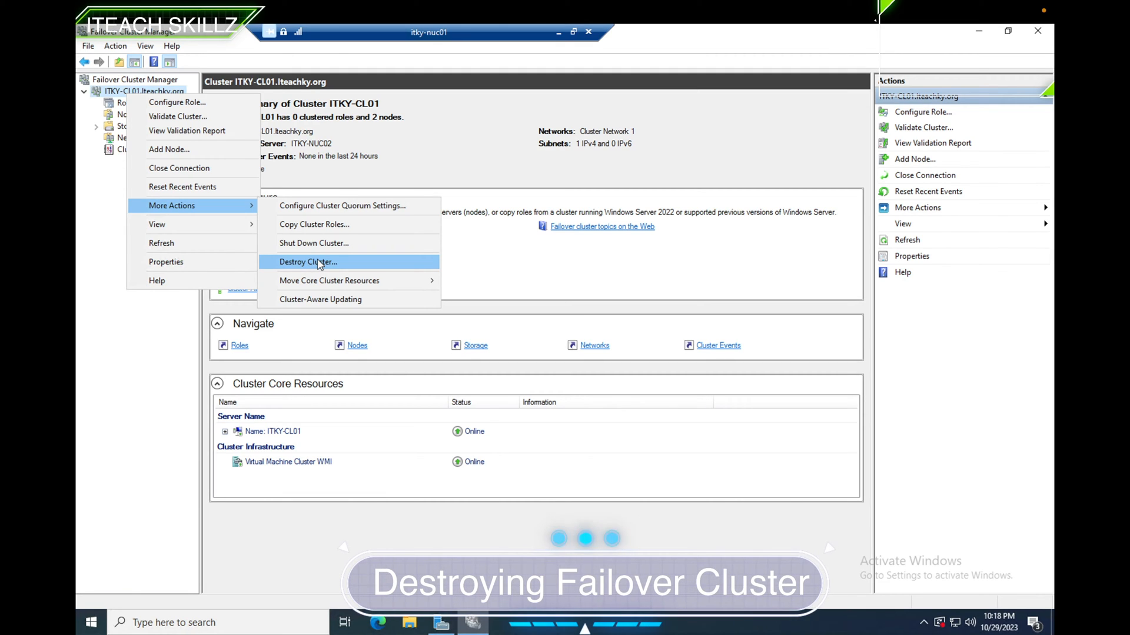
Choose Destroy Cluster for ITKY-CL01, bringing up the permanent-destroy confirmation
{"action": "left_click", "coordinate": [308, 261]}
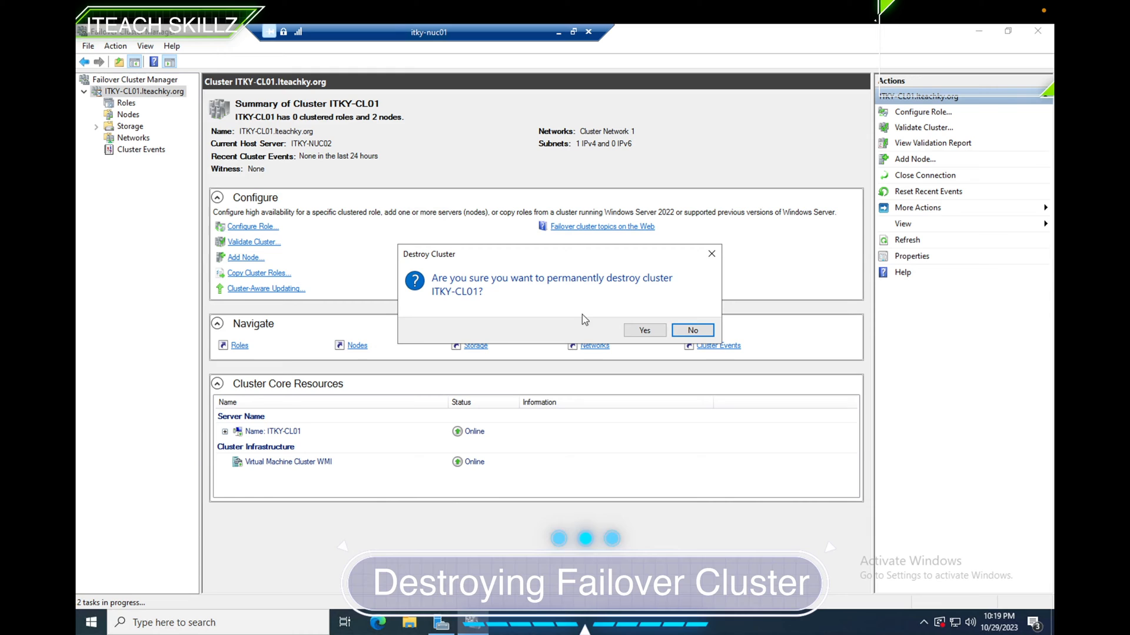
{"action": "left_click", "coordinate": [644, 330]}
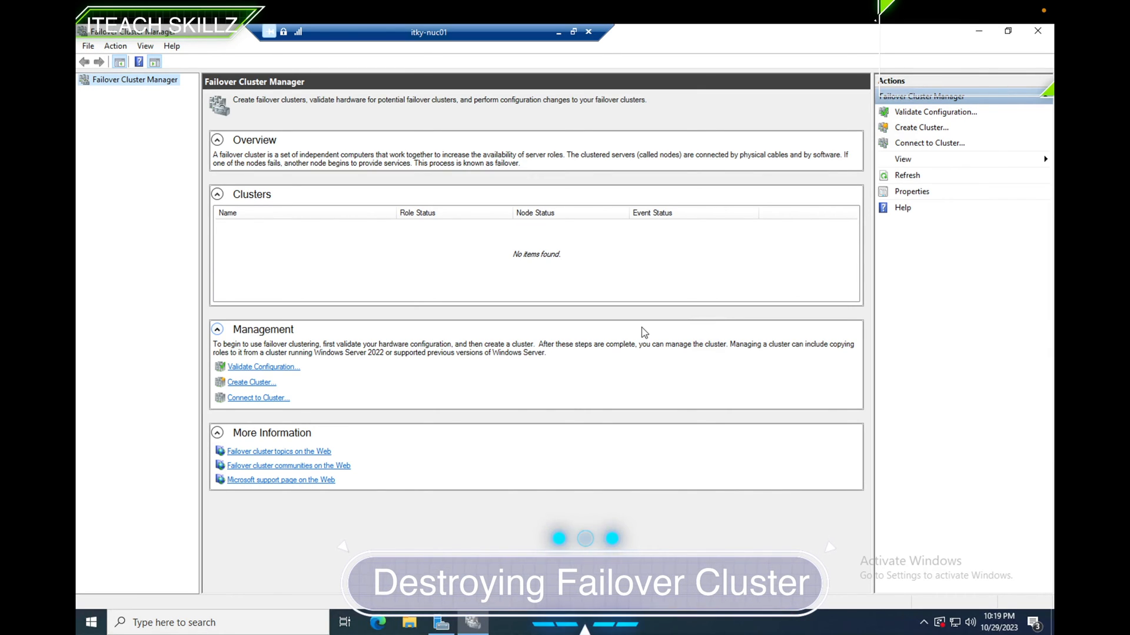
{"action": "mouse_move", "coordinate": [282, 574]}
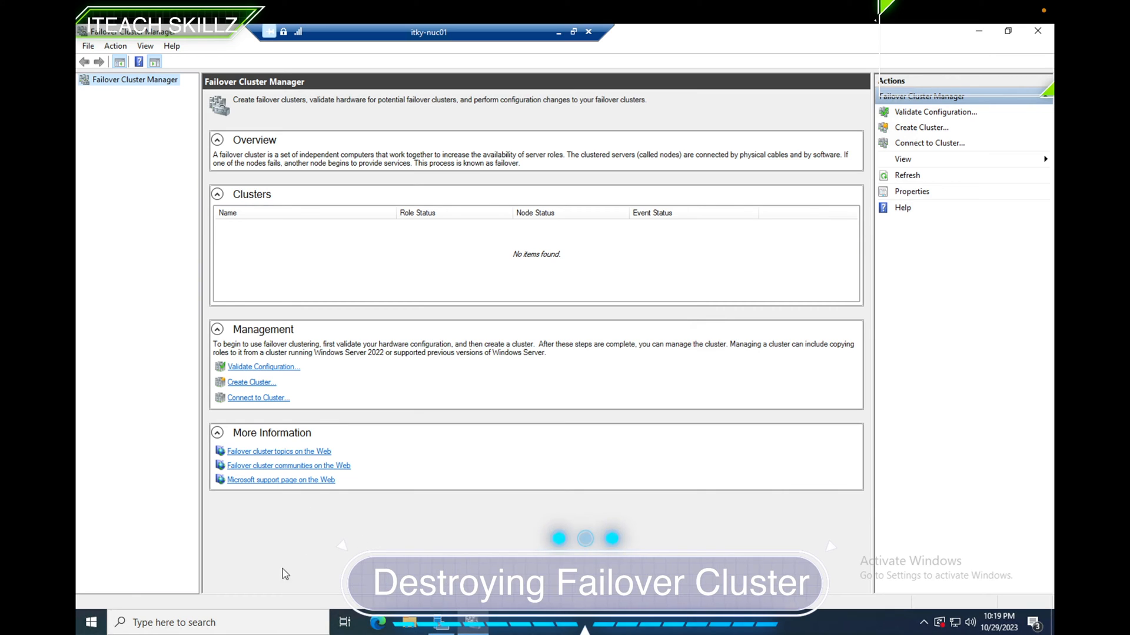
Start a Remote Desktop session to the second node, itky-nuc02
{"action": "left_click", "coordinate": [91, 622]}
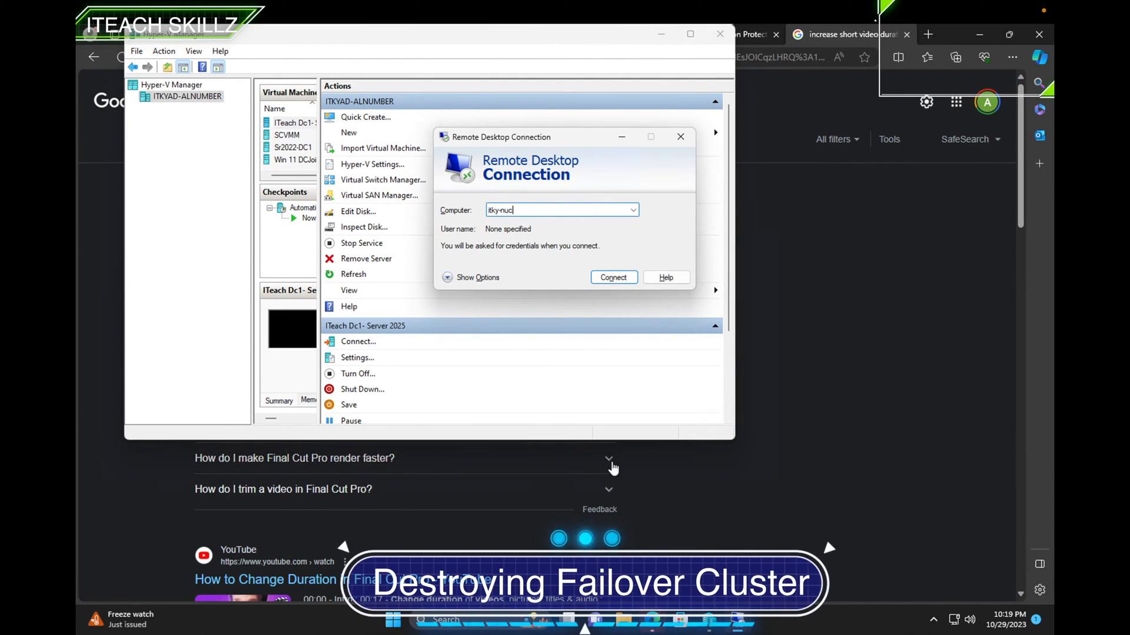
{"action": "left_click", "coordinate": [613, 277]}
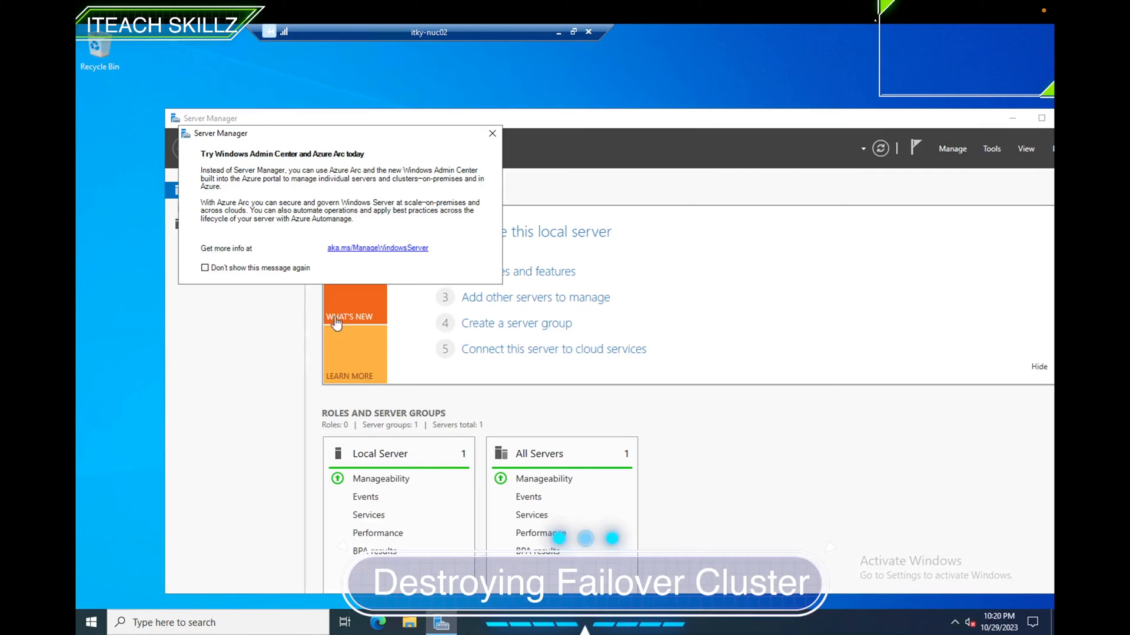
Search 'fa' from Start on itky-nuc02 to find Failover Cluster Manager
{"action": "left_click", "coordinate": [91, 623]}
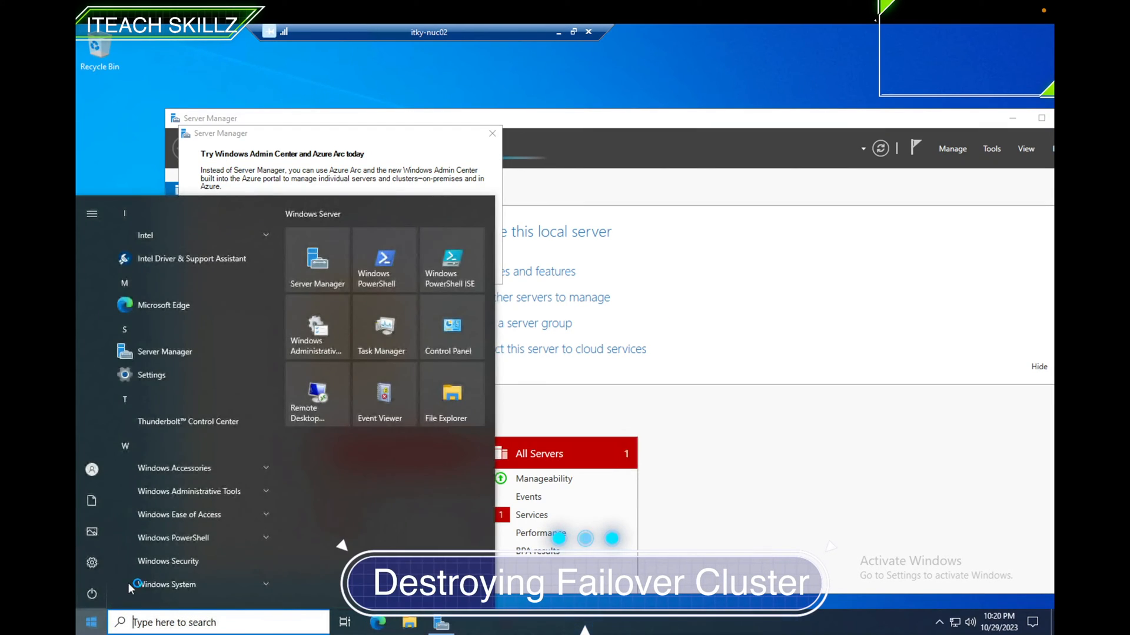
{"action": "type", "text": "fa"}
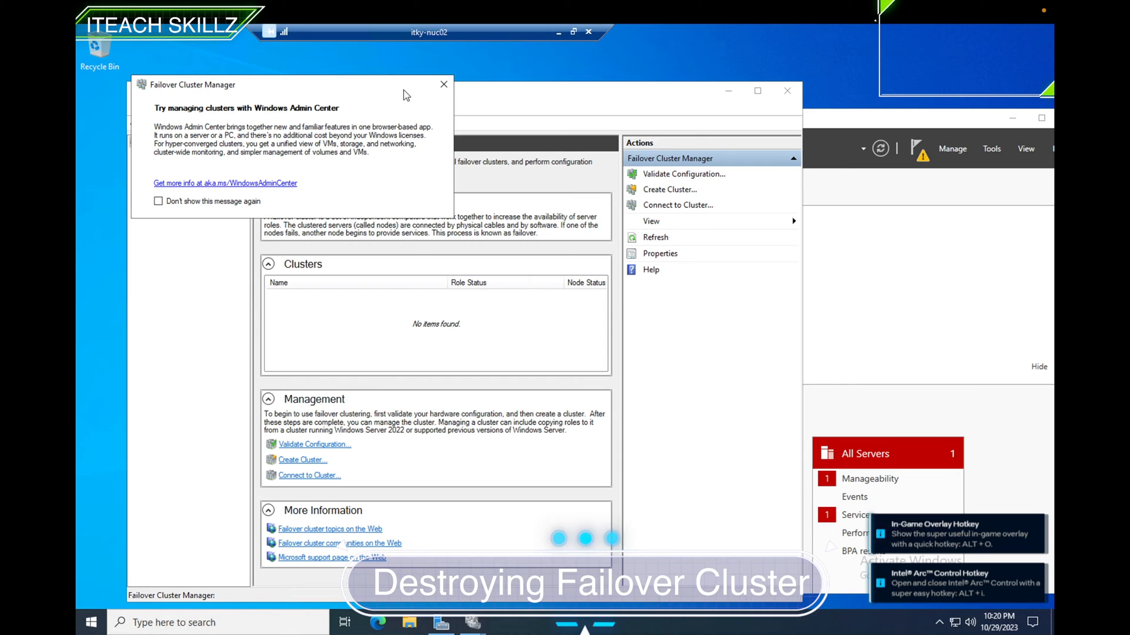
Dismiss the Windows Admin Center notice on itky-nuc02, leaving Failover Cluster Manager showing no clusters
{"action": "left_click", "coordinate": [442, 84]}
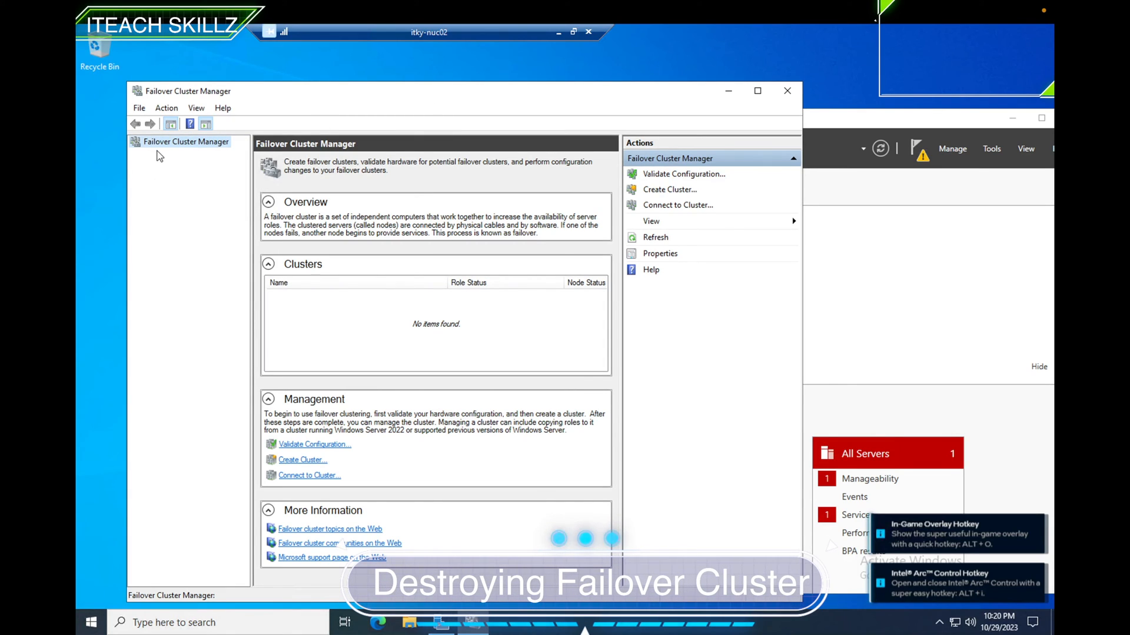